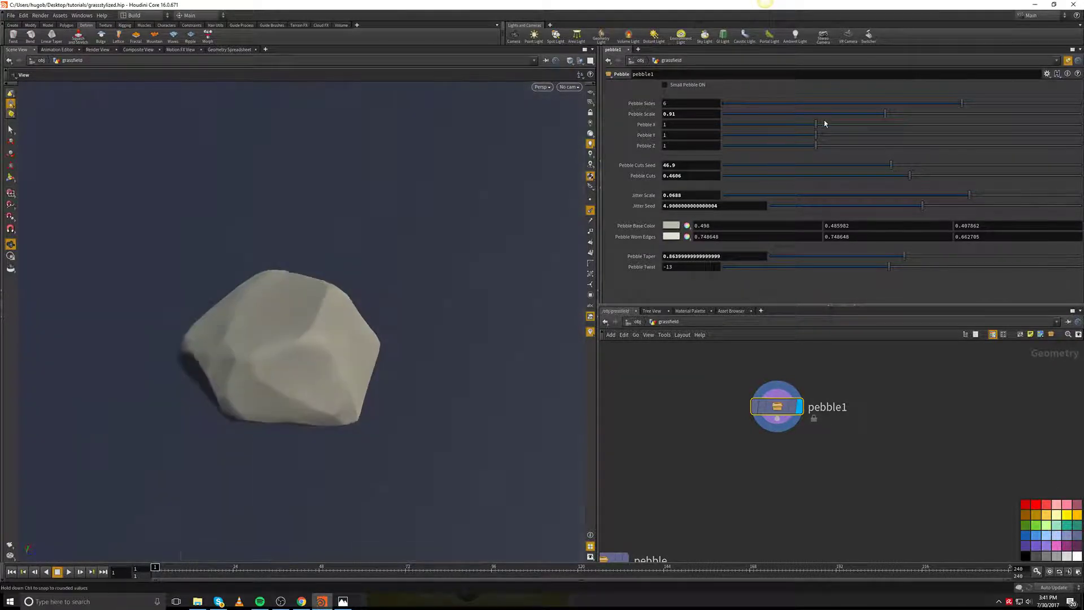
Stretch the pebble to Pebble X 1.264 and Pebble Z 1.216, flattening Pebble Y to 0.859.
drag(814, 124, 906, 124)
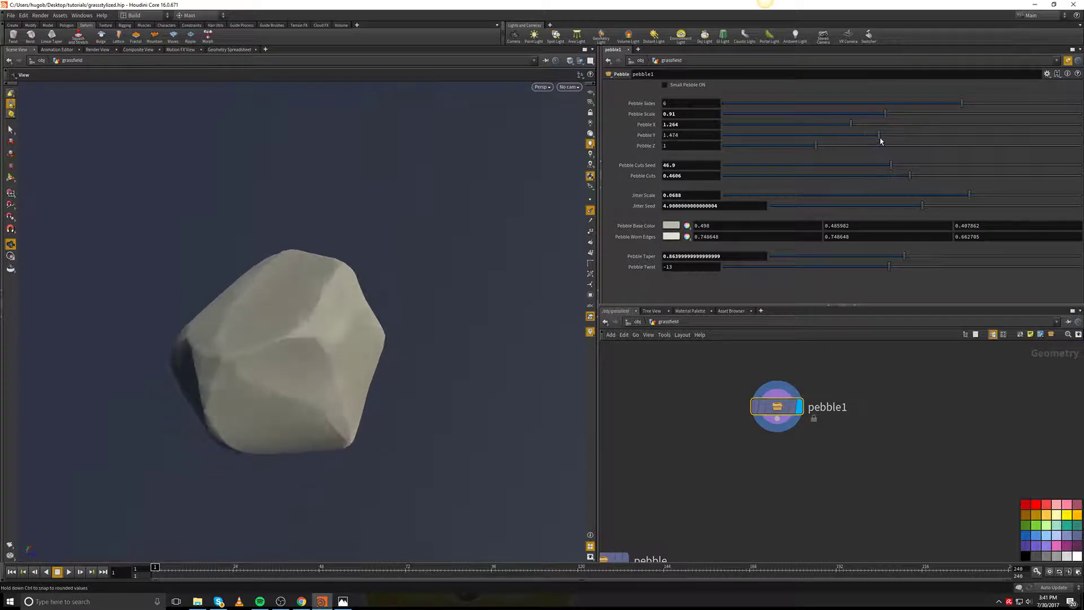
drag(879, 135, 795, 135)
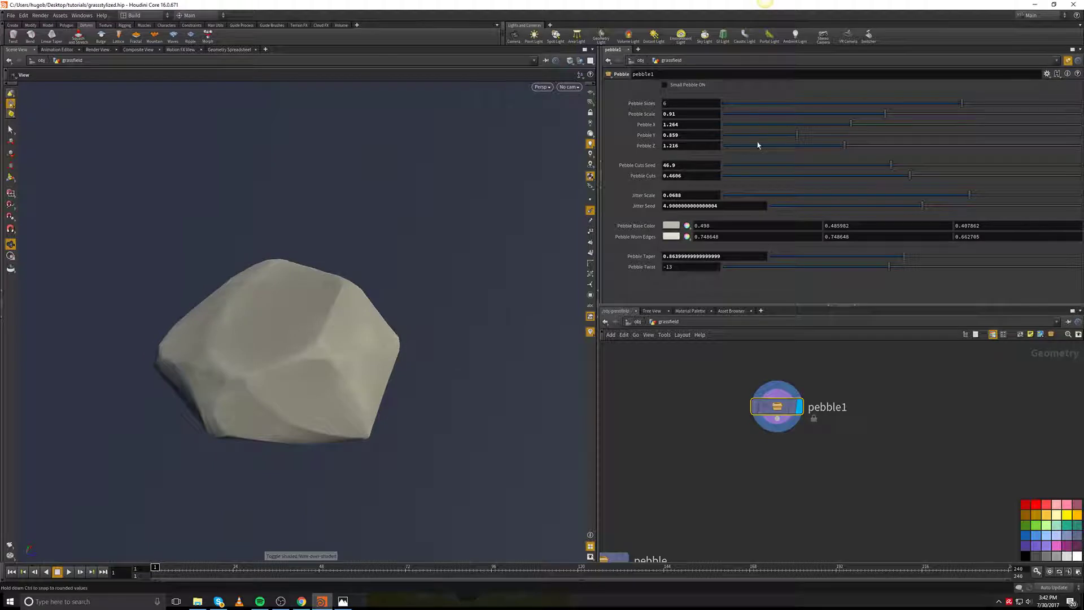
Set Pebble Sides to 7 and the Jitter Seed to about 3.03 for a new stone variation.
drag(958, 103, 841, 103)
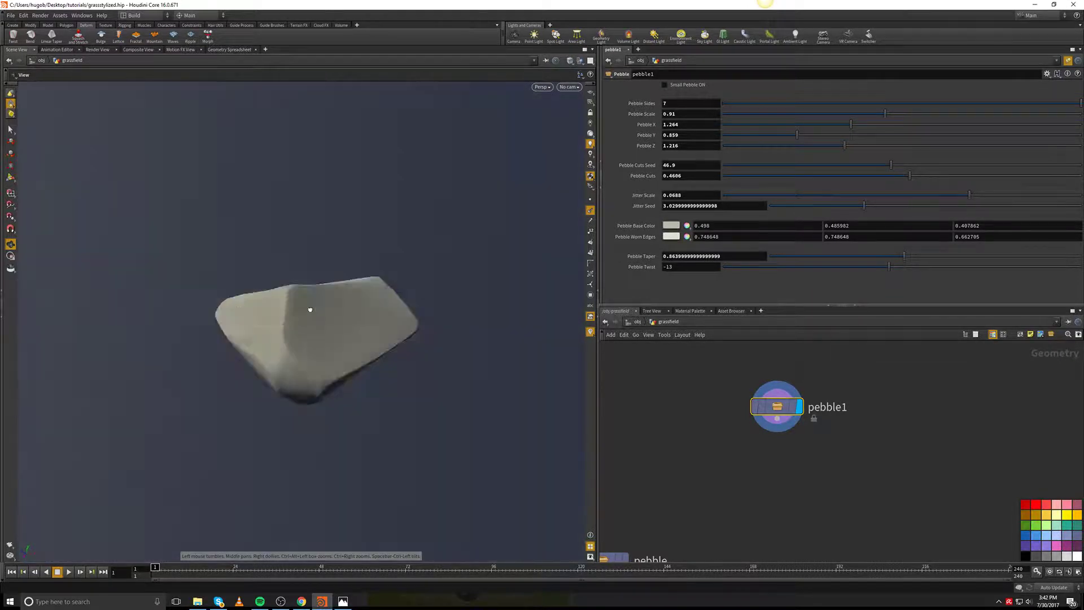
Lower Pebble Taper to 0.688 and Twist to -6, and raise Jitter Scale to 0.0974.
drag(310, 310, 397, 351)
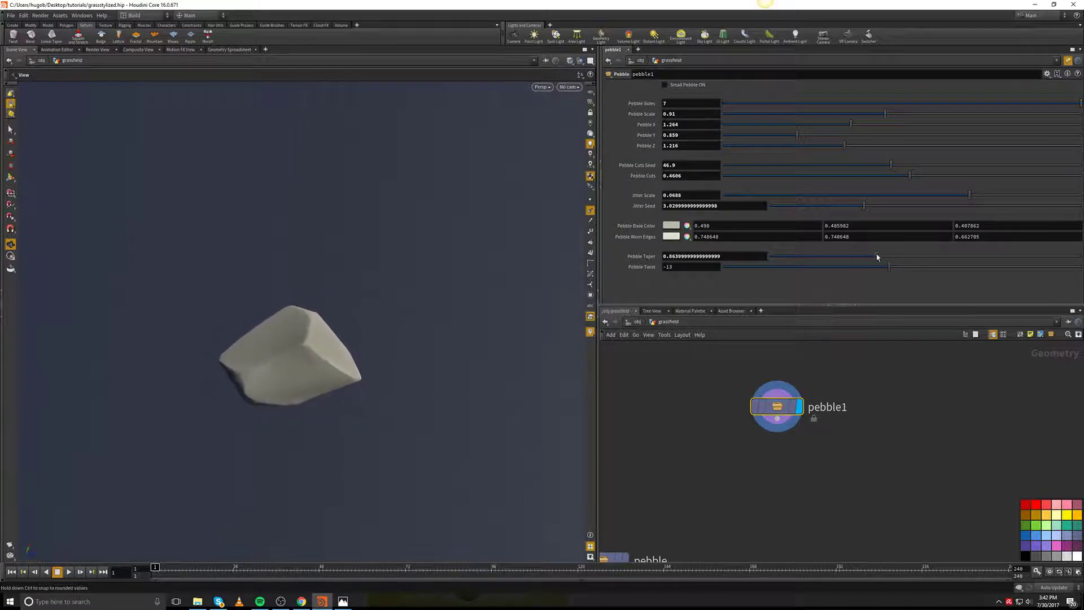
drag(888, 266, 759, 267)
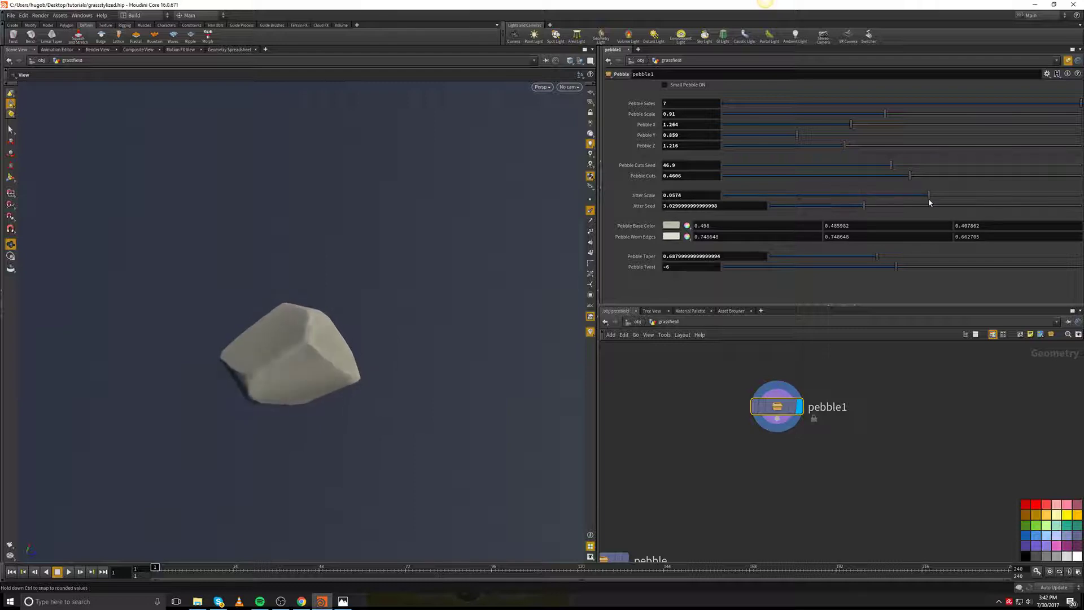
drag(909, 164, 965, 165)
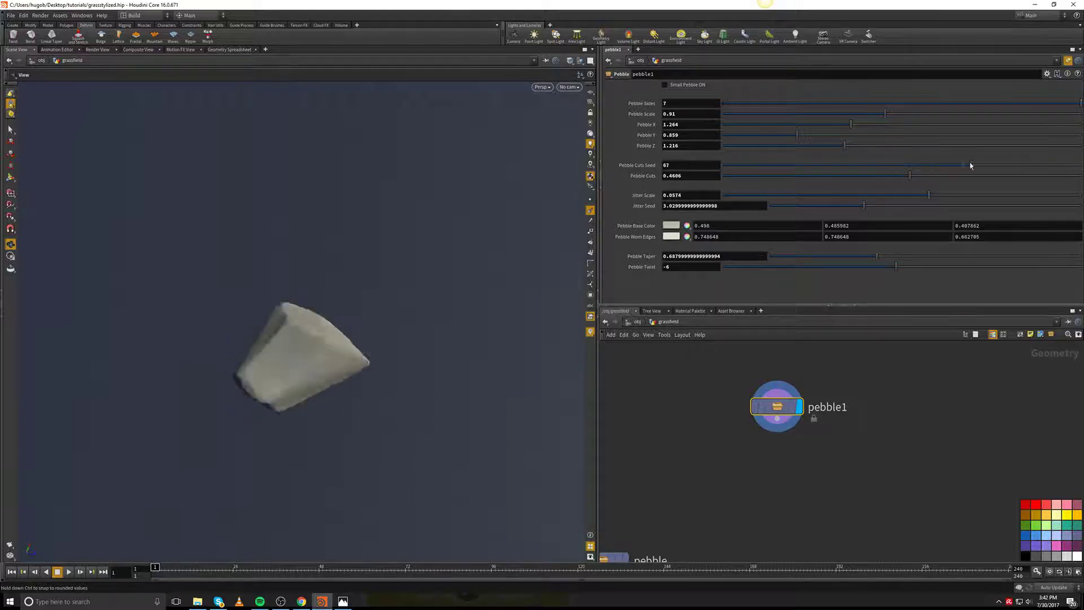
Try cut seeds ending at 60.6 and reduce Cuts to 0.3826 for shallower cuts.
drag(964, 164, 920, 165)
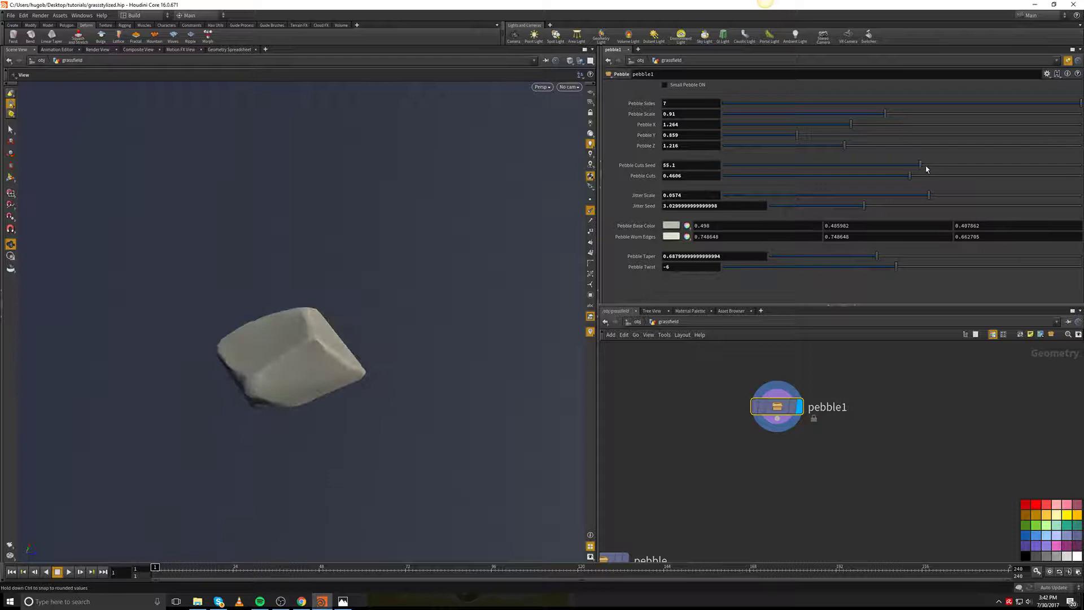
drag(909, 165, 921, 164)
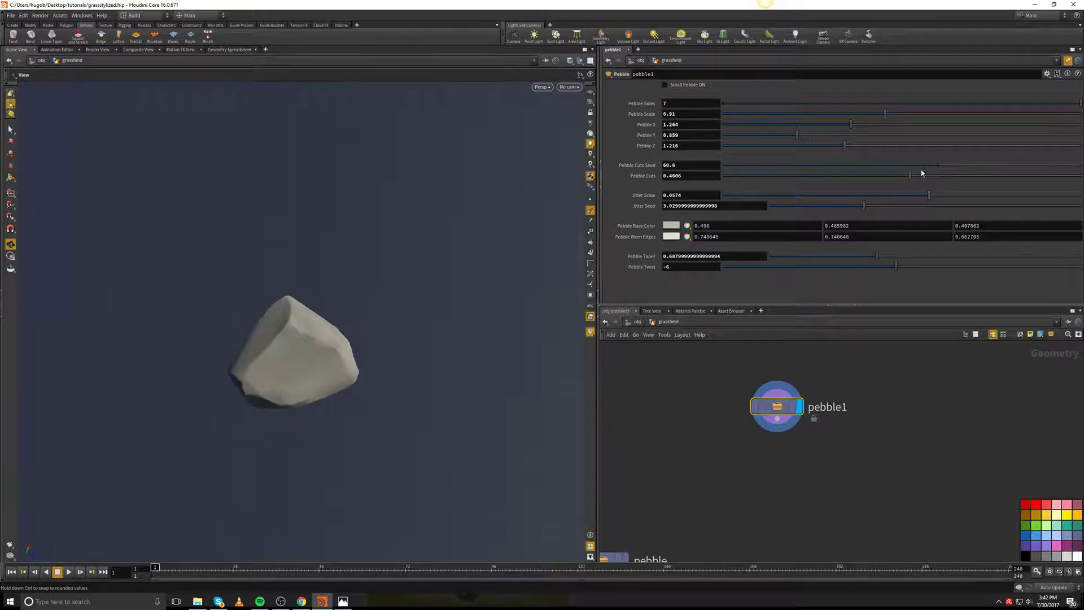
drag(910, 175, 937, 175)
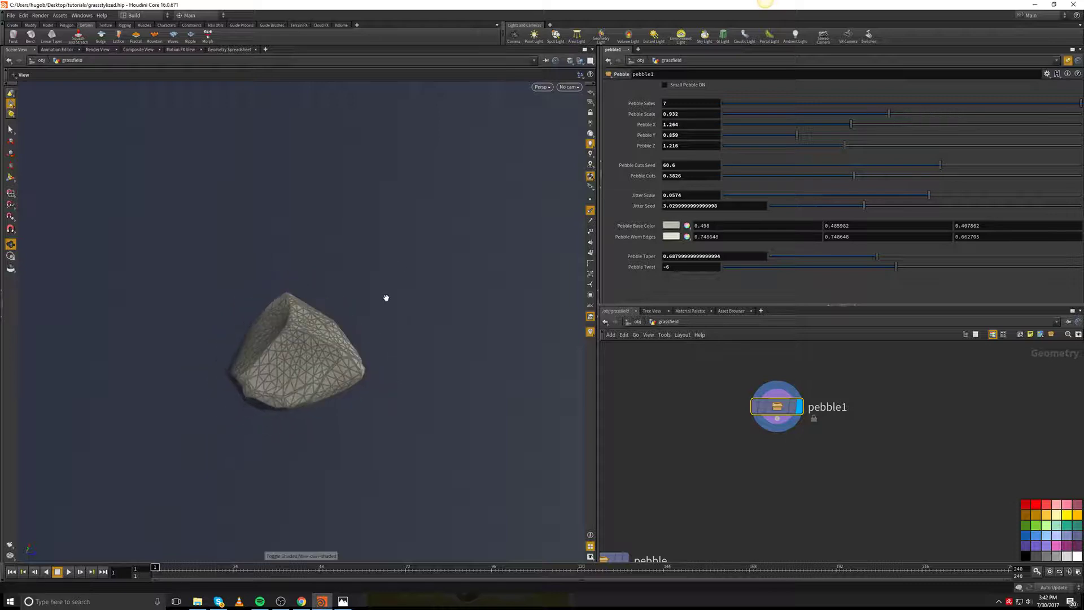
click(664, 85)
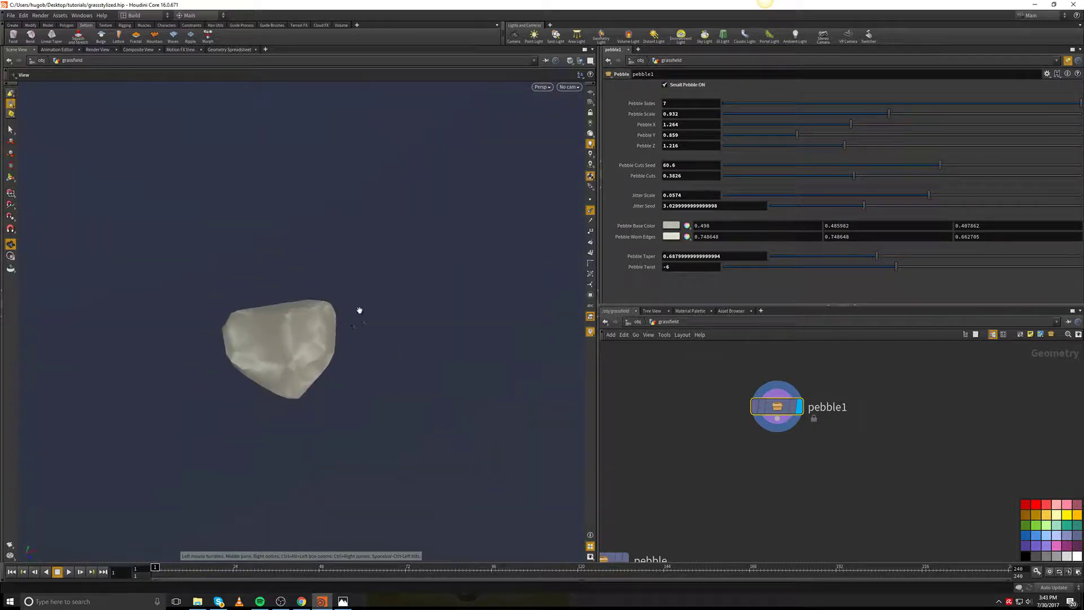
drag(360, 310, 412, 287)
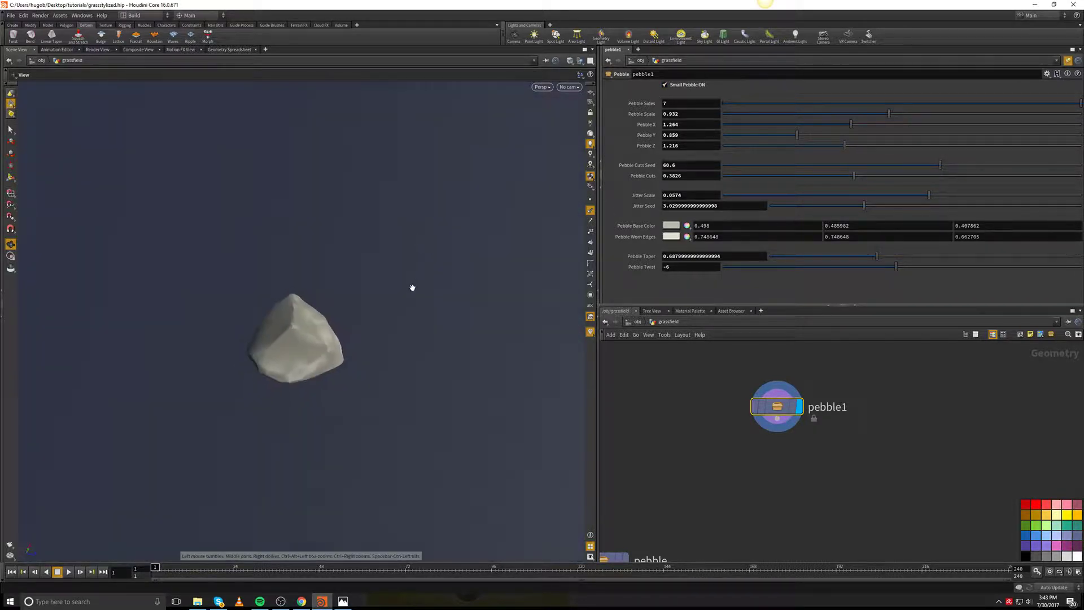
click(665, 84)
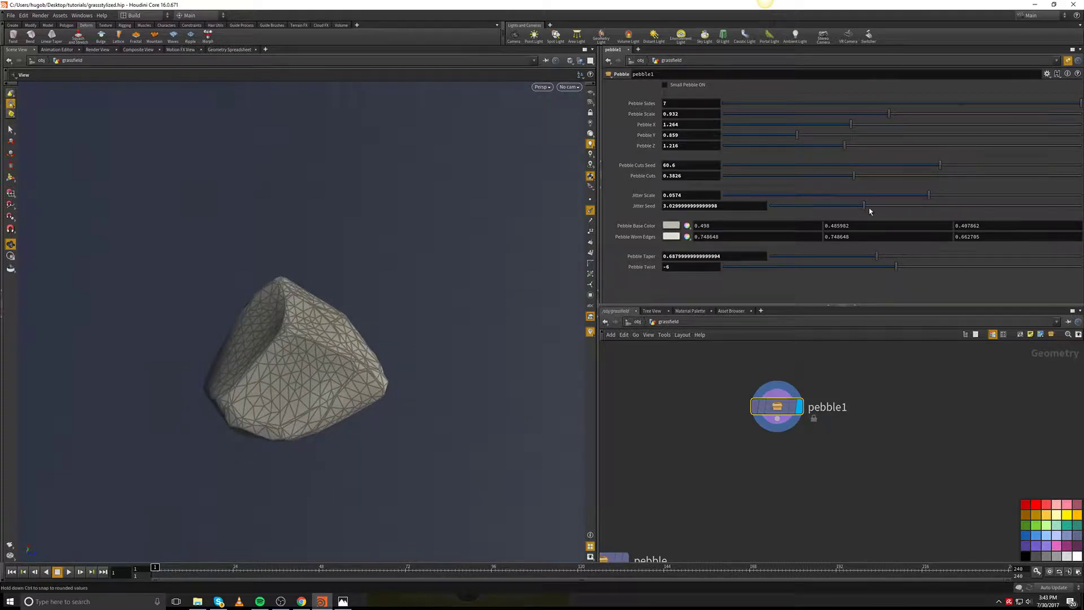
Set Jitter Seed to 3.9, Jitter Scale to 0.052 and Cuts Seed to 40.9 for a smoother pebble.
drag(865, 206, 915, 206)
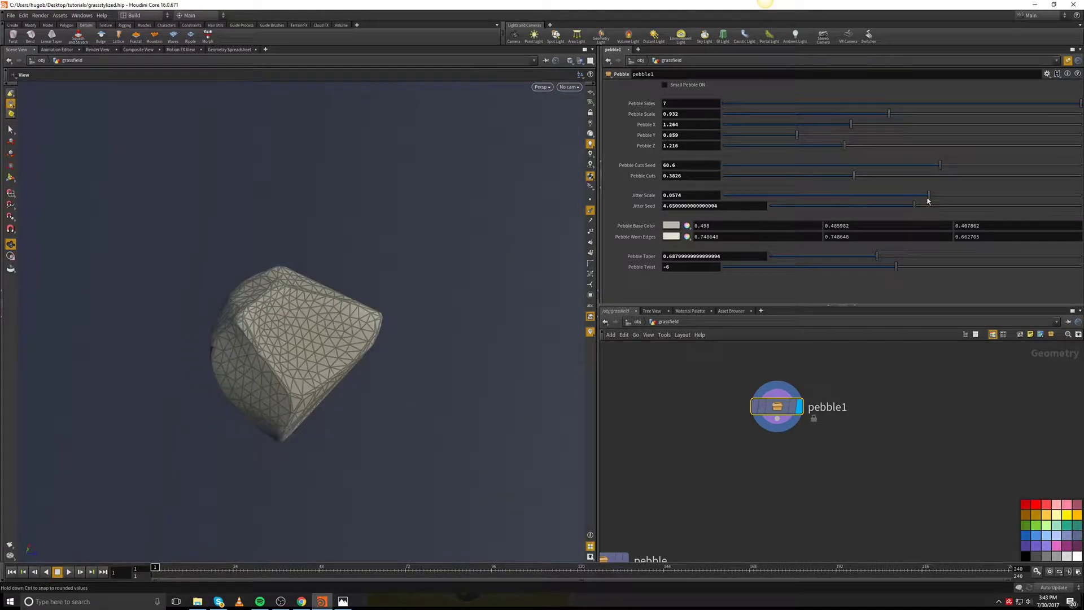
drag(928, 195, 847, 195)
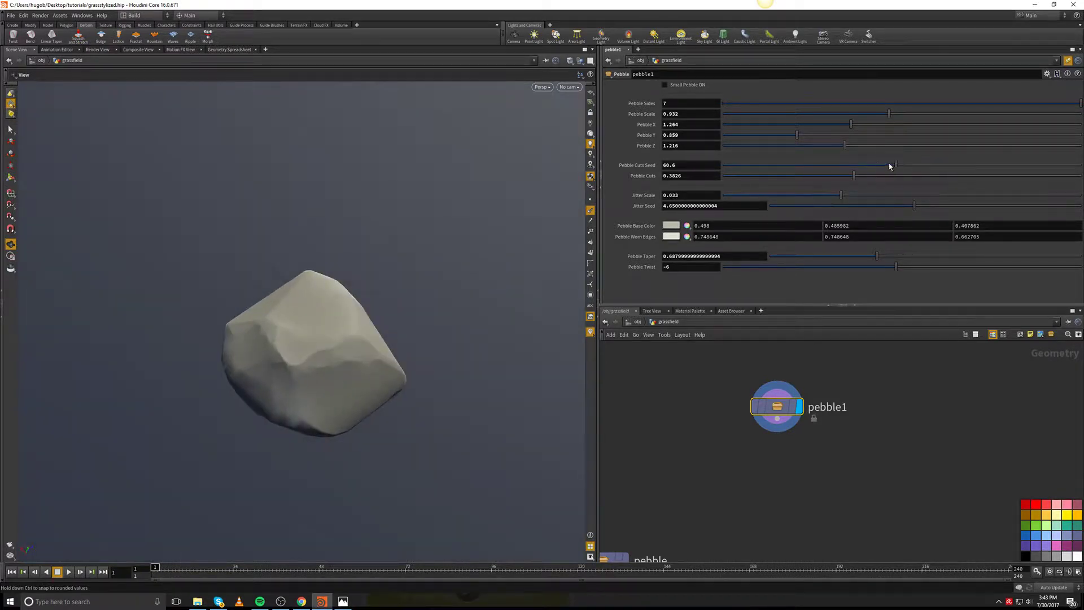
drag(890, 169, 869, 169)
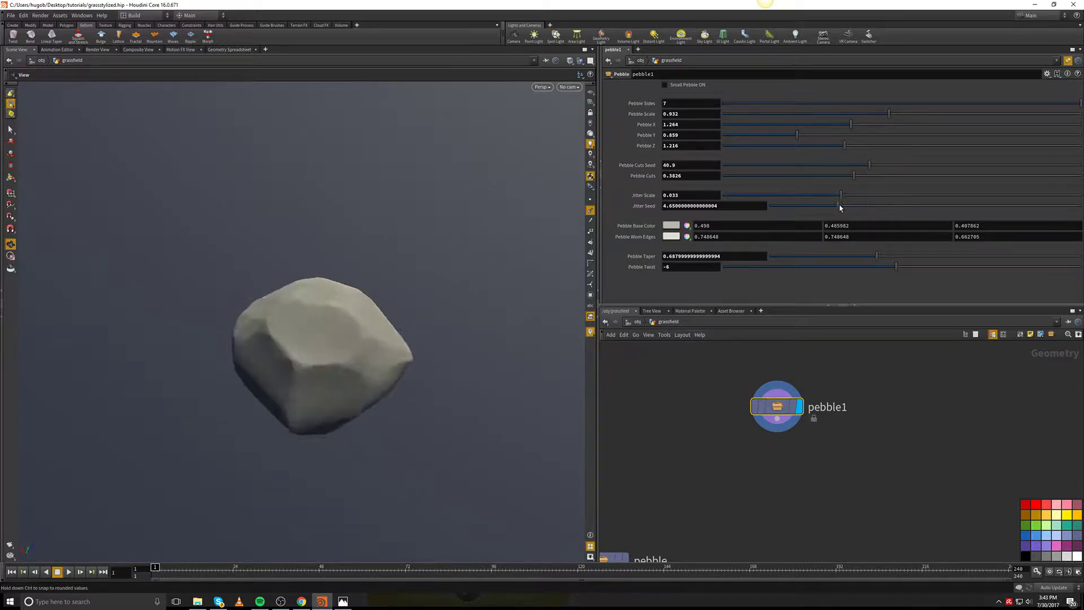
drag(840, 206, 814, 205)
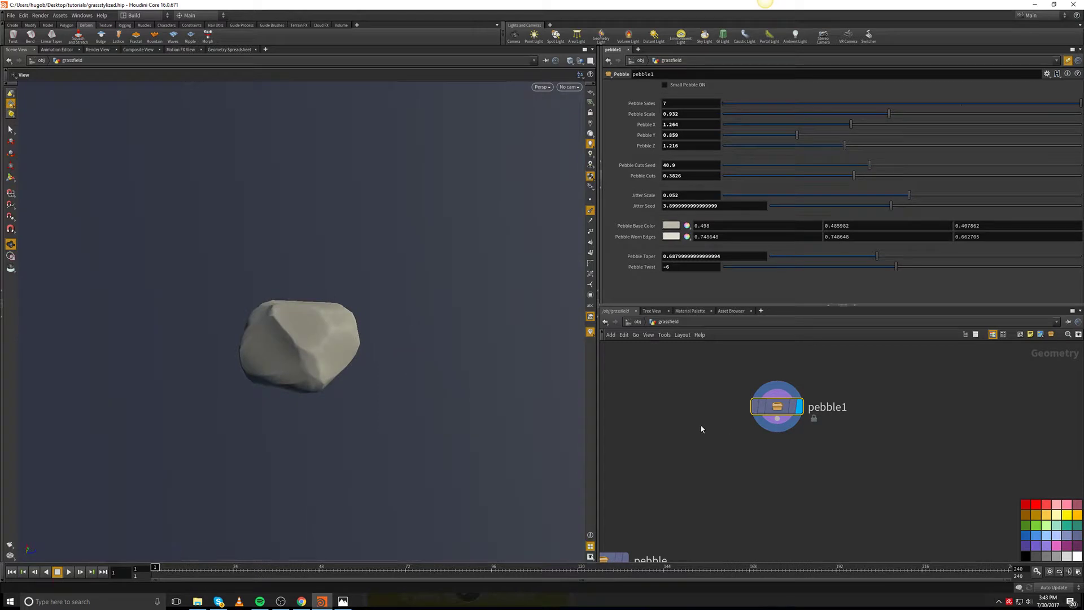
mouse_move(880, 261)
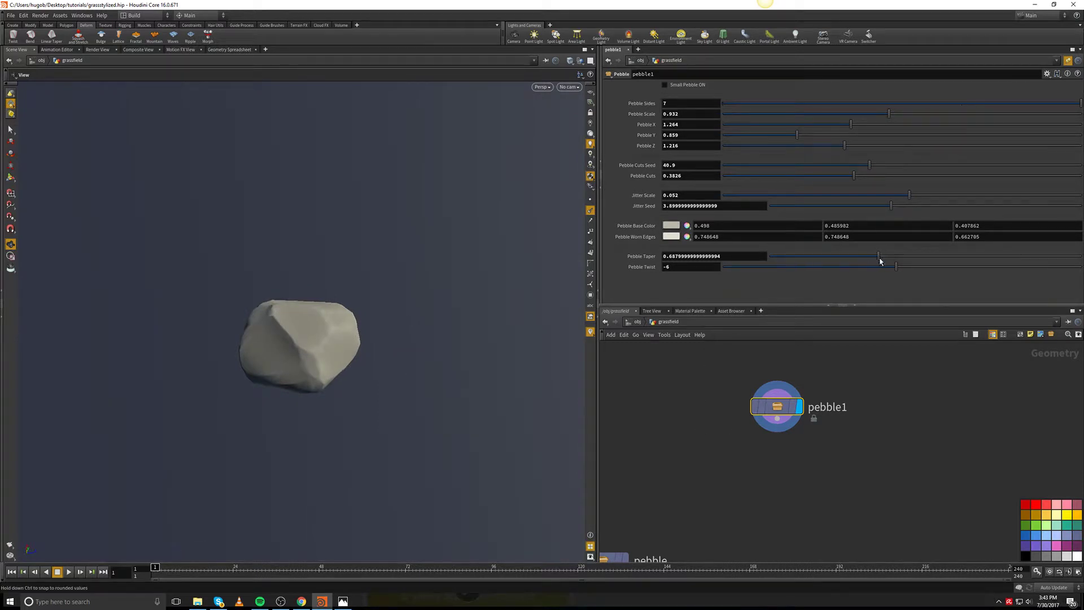
Raise Taper to 0.709 and Twist to -11.9.
drag(893, 267, 888, 269)
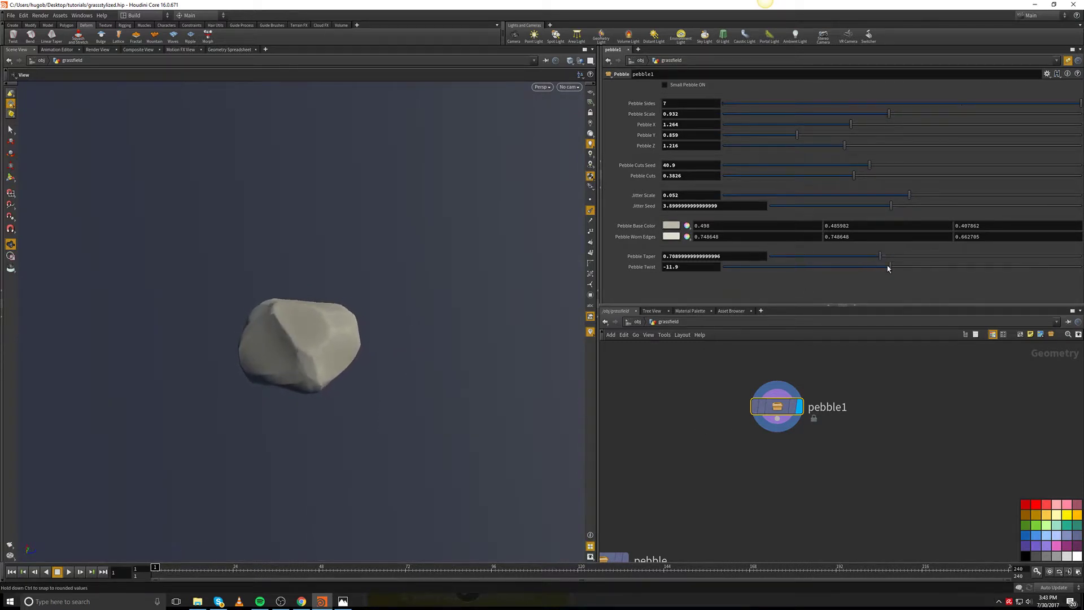